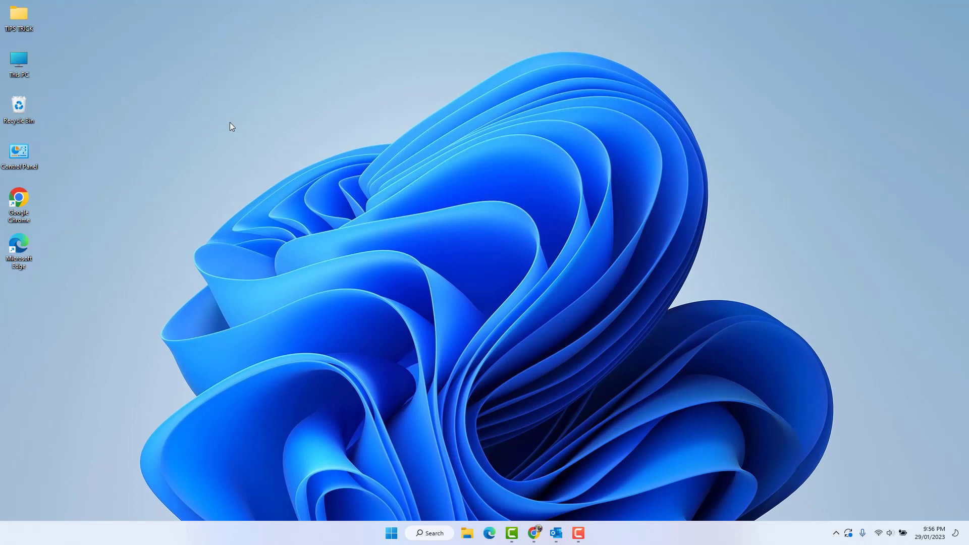
mouse_move(390, 533)
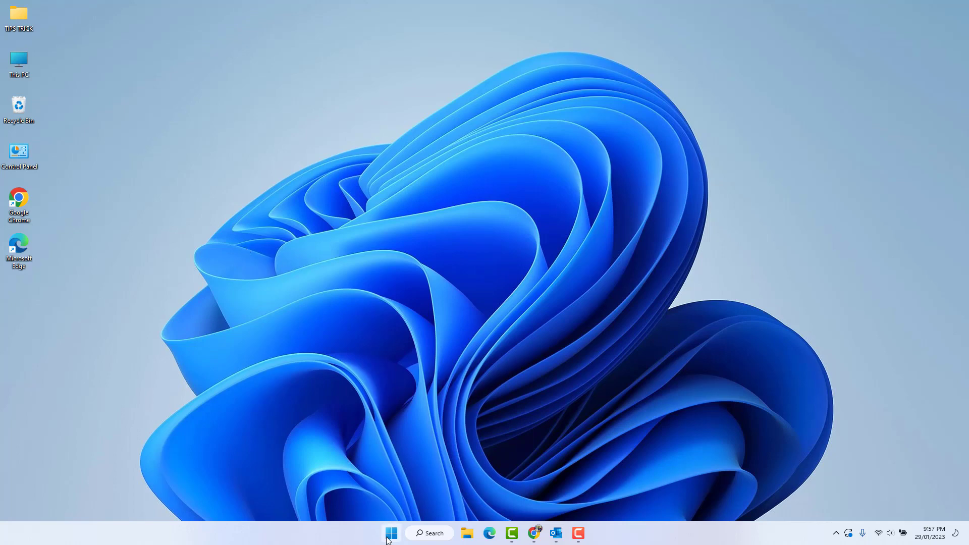
Step: Open Task Manager and end the Microsoft Outlook task
right_click(390, 533)
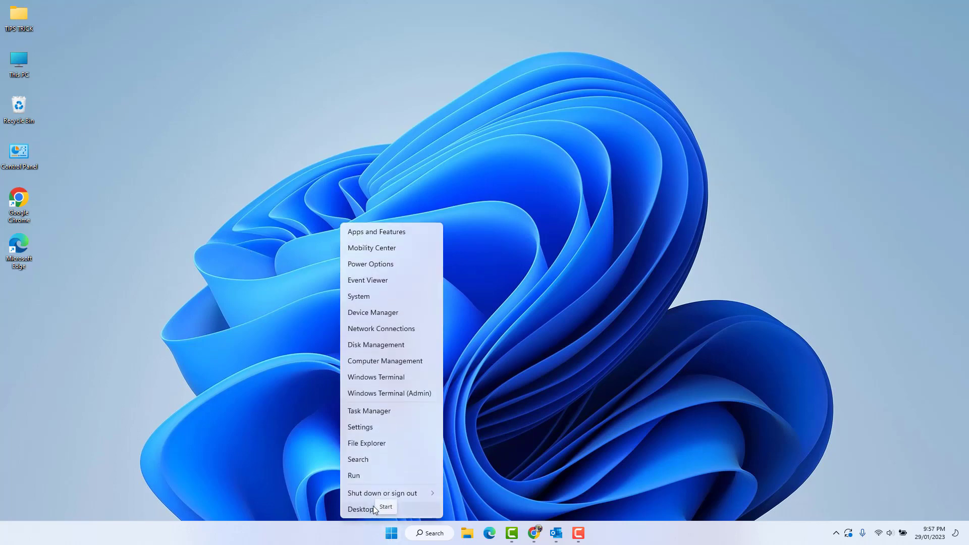
left_click(369, 411)
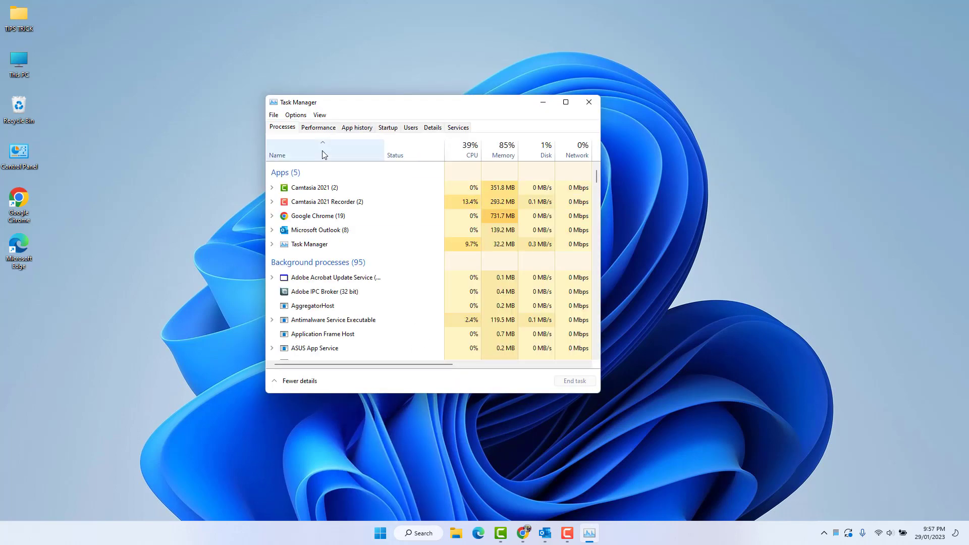
left_click(320, 230)
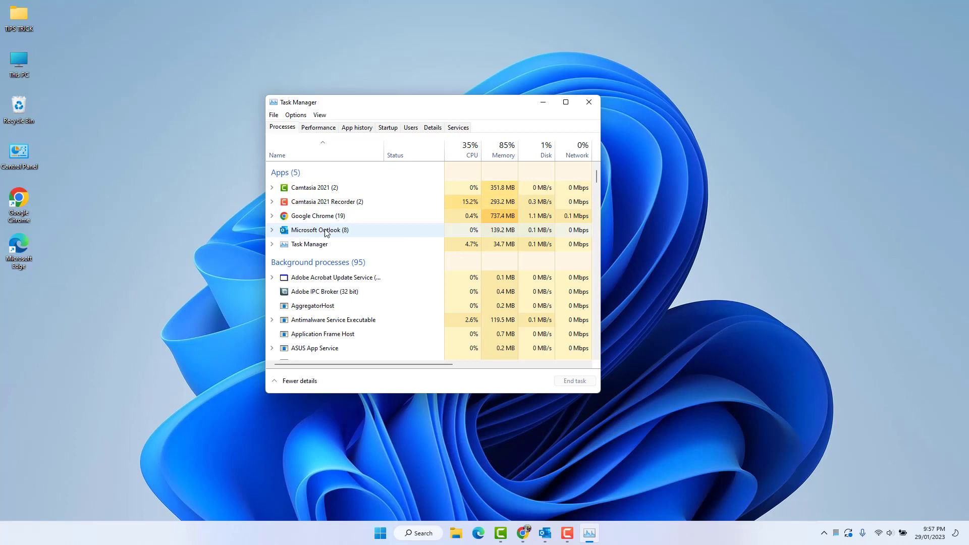
right_click(320, 230)
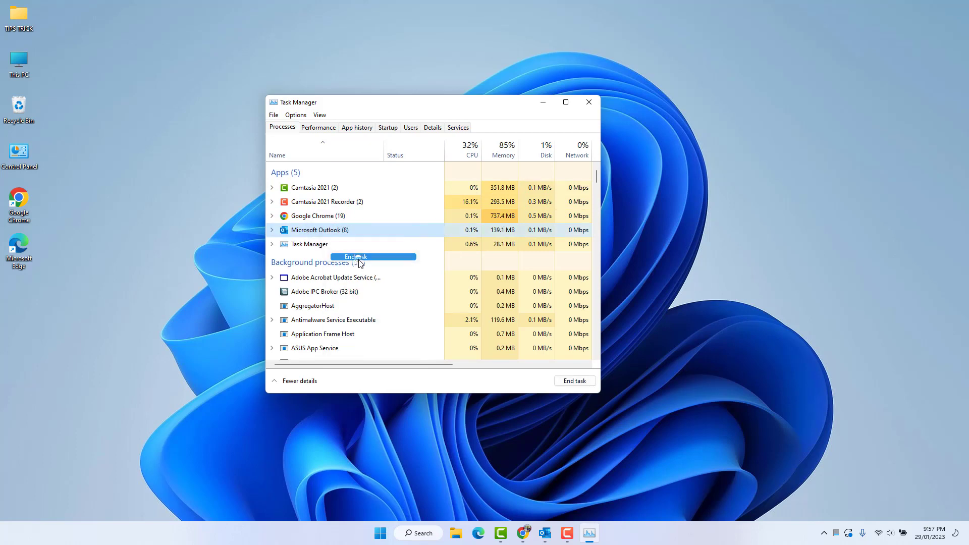
left_click(354, 256)
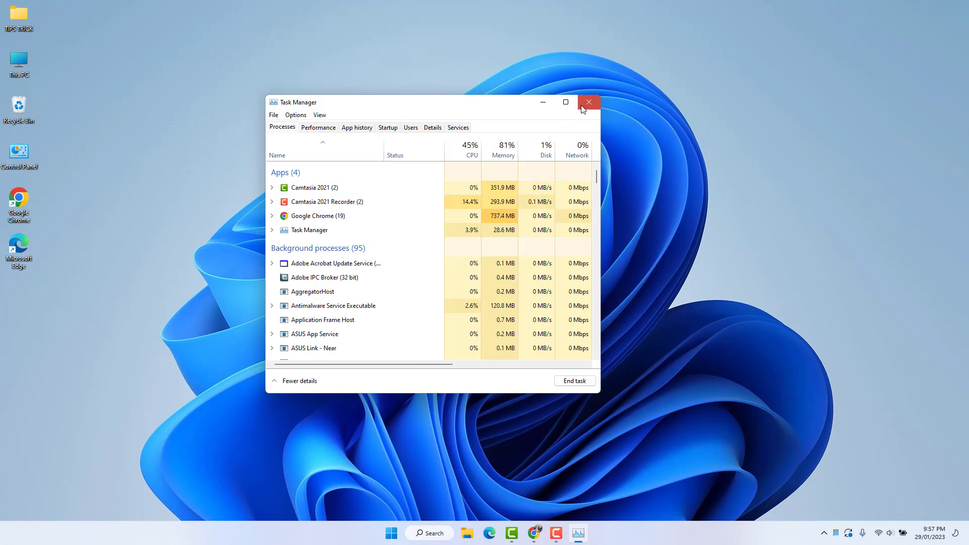
Step: Close Task Manager, maximize Outlook, and open File > Options at the Add-ins page
left_click(587, 102)
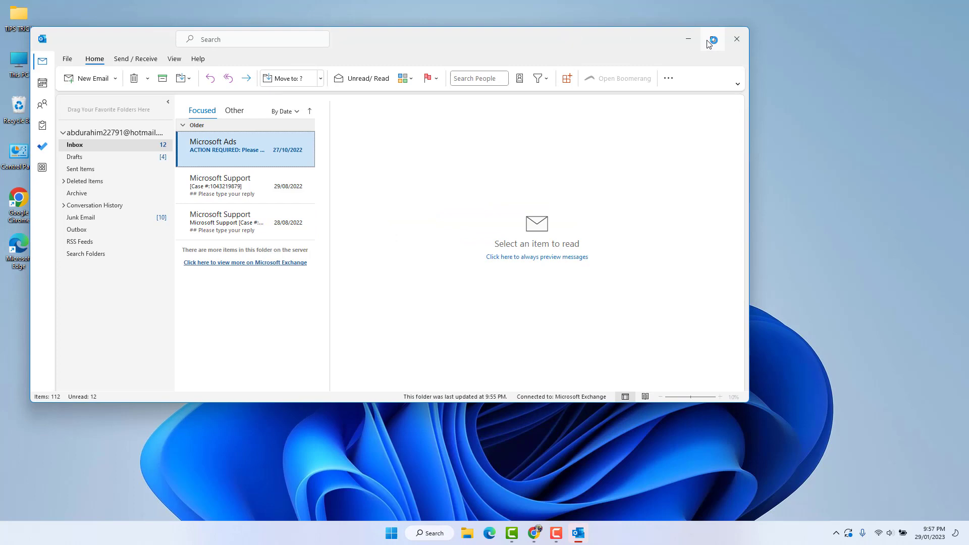
left_click(711, 39)
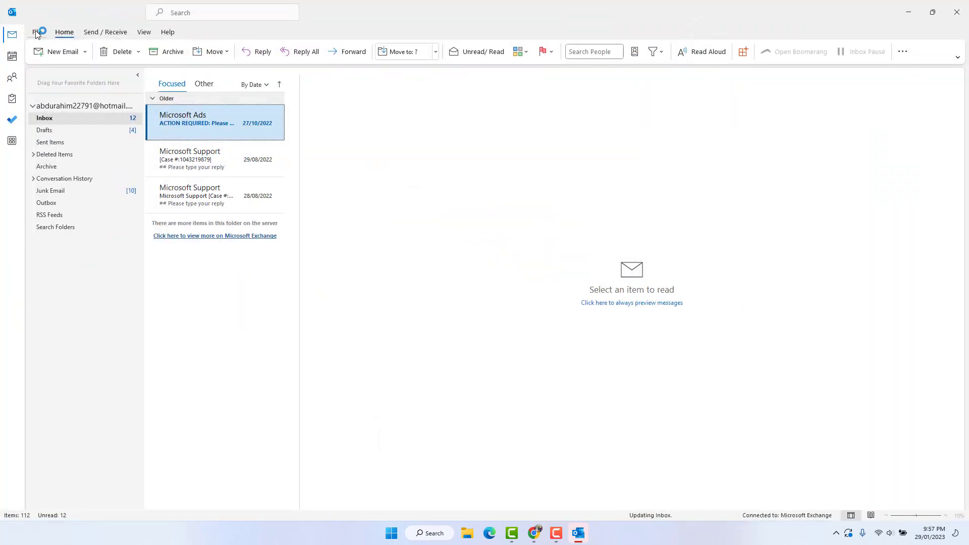
left_click(37, 32)
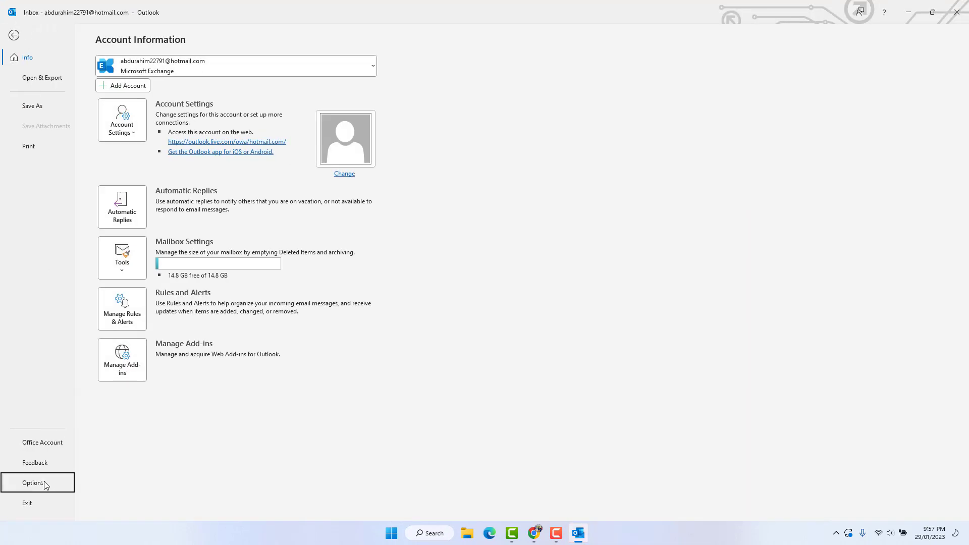
left_click(33, 482)
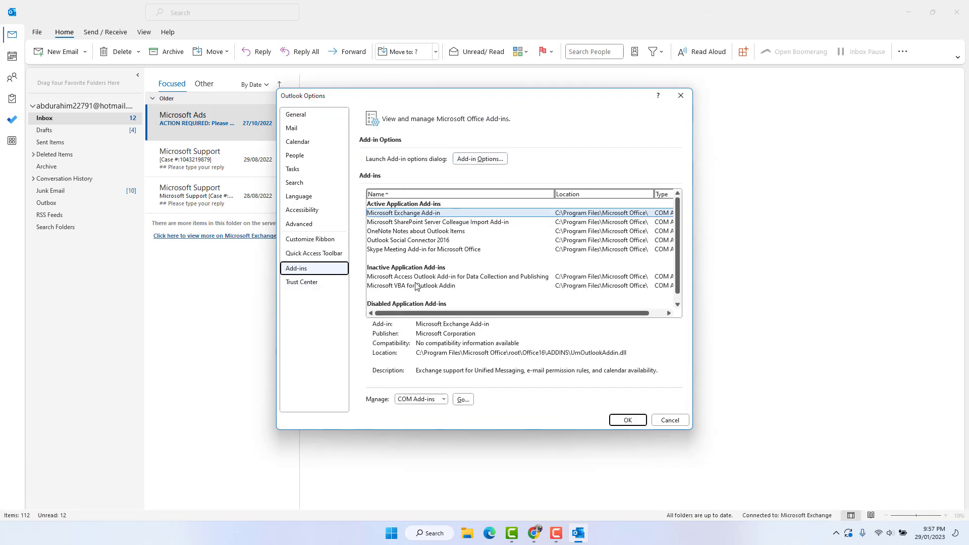
Step: Uncheck the Microsoft Exchange and Skype Meeting COM add-ins and confirm with OK
left_click(442, 399)
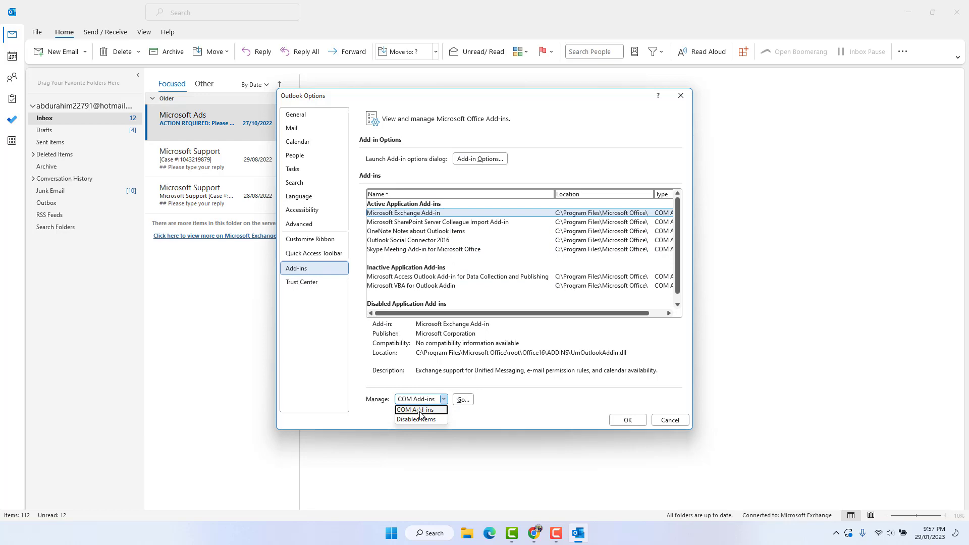
left_click(462, 399)
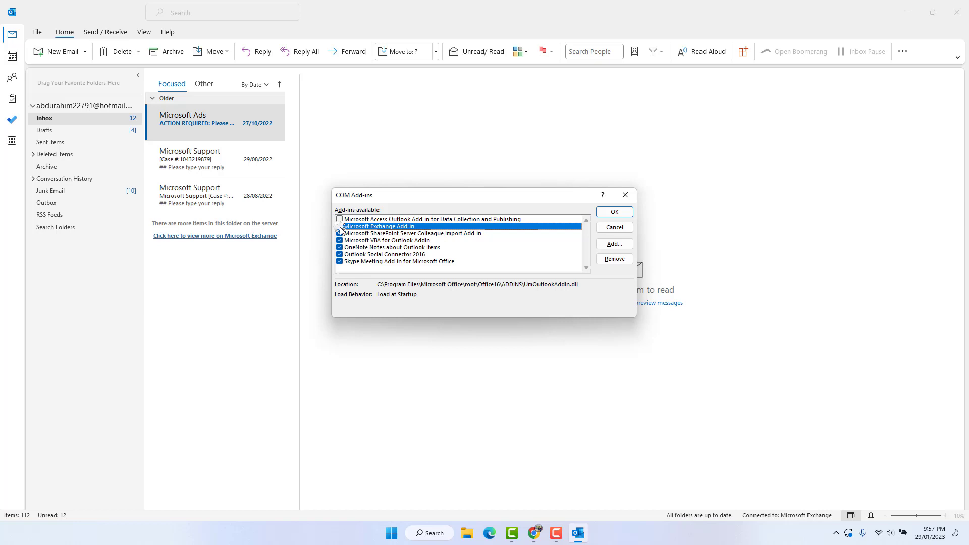
left_click(397, 261)
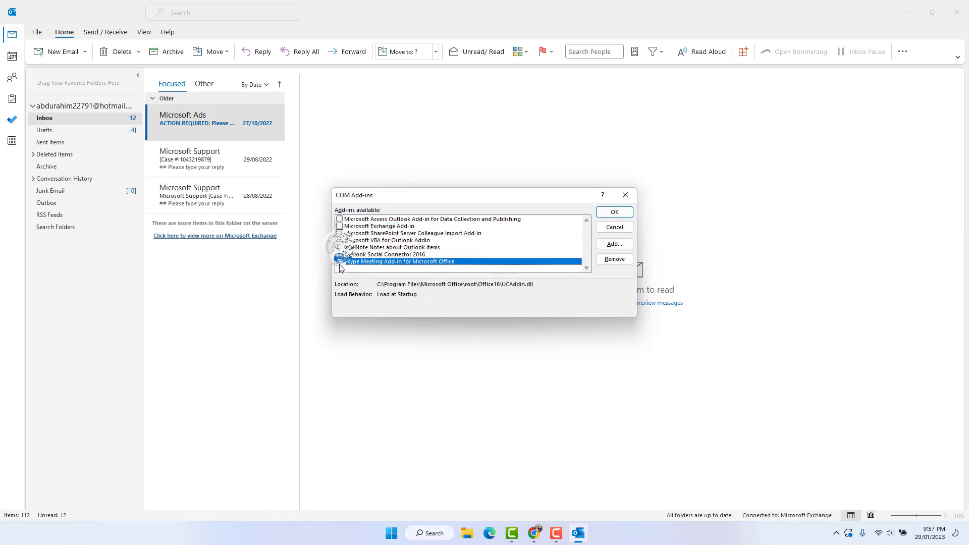
left_click(385, 254)
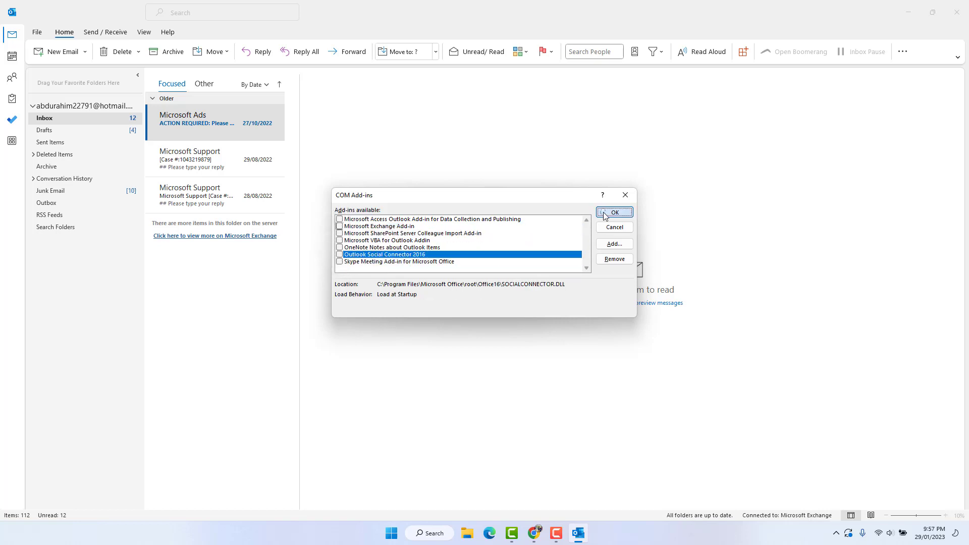
left_click(613, 211)
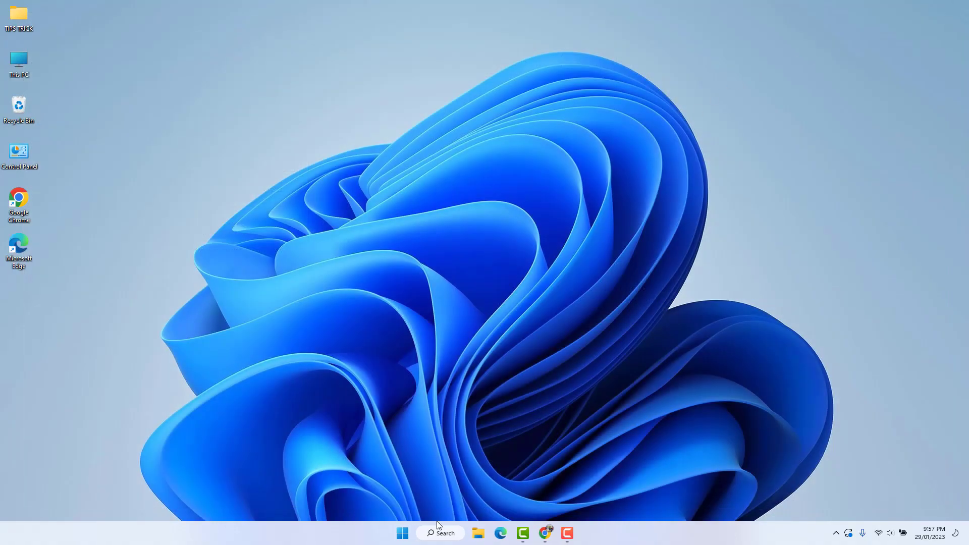
Step: Open Programs and Features in Control Panel and select Microsoft 365 Apps for business
left_click(440, 533)
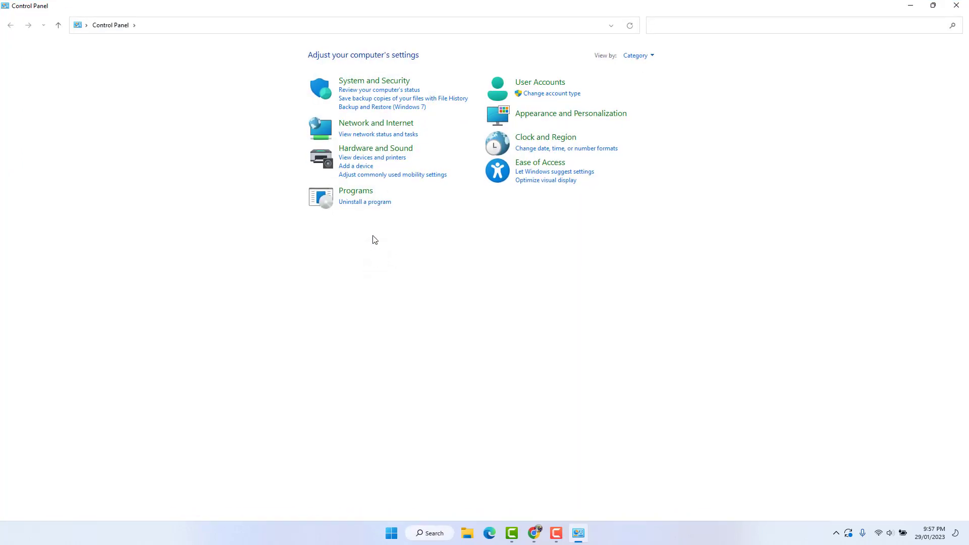
left_click(364, 202)
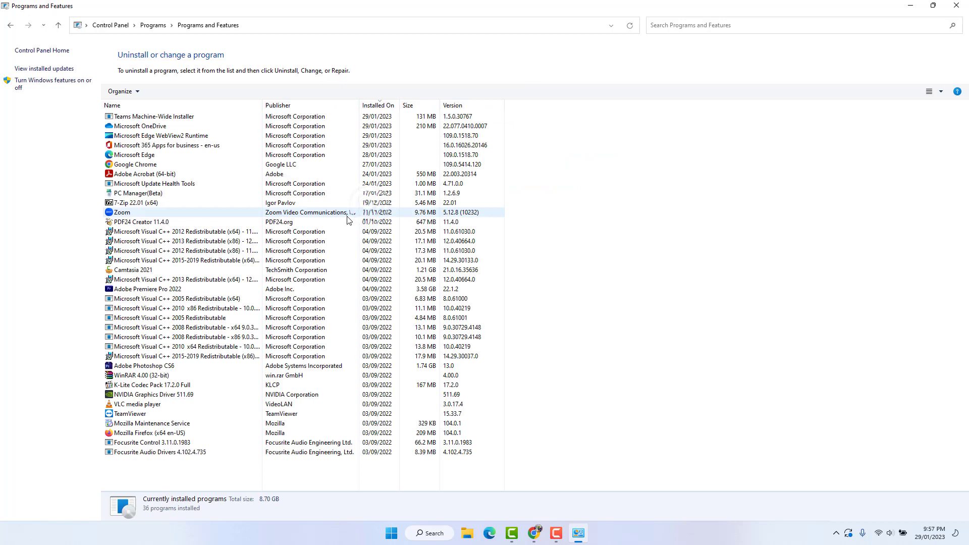
left_click(134, 155)
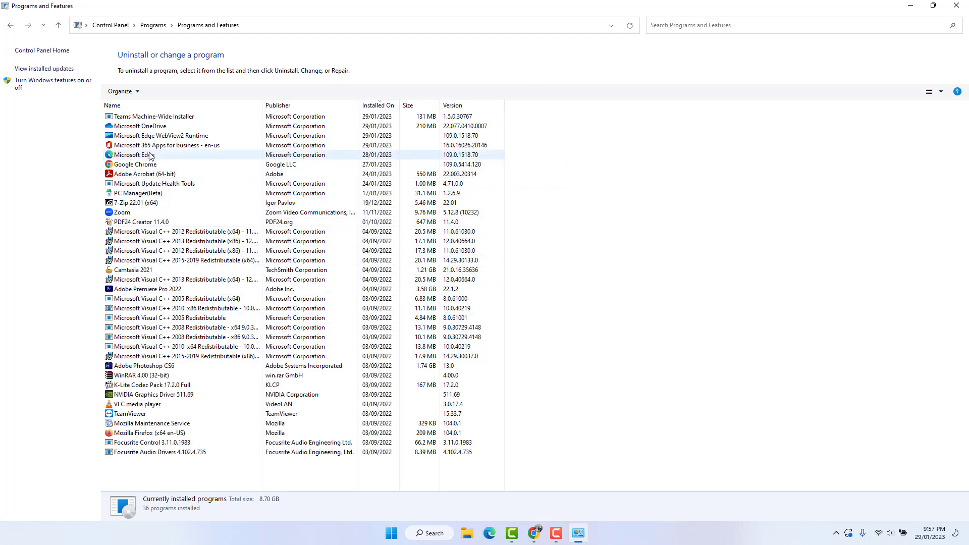
left_click(167, 146)
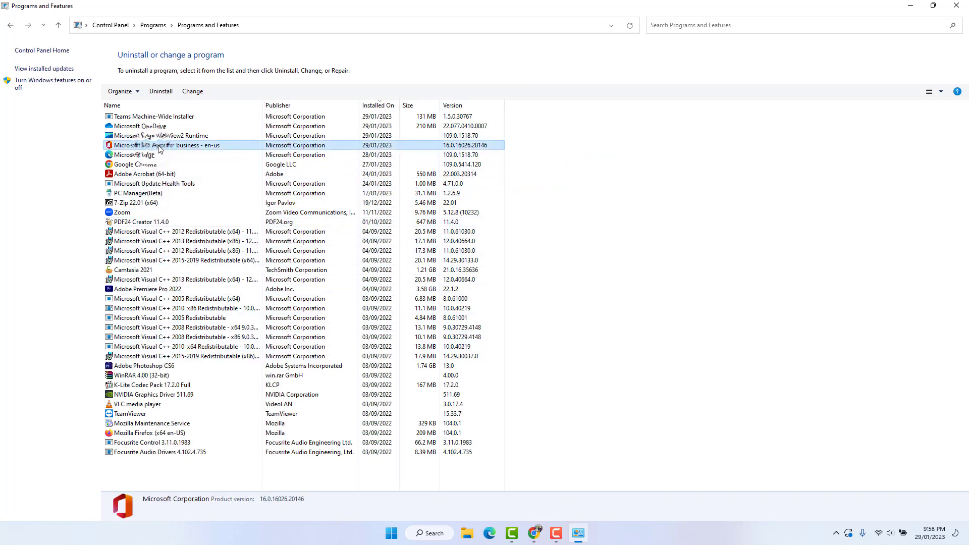
Step: Change Microsoft 365 Apps for business and select the Online Repair option
right_click(173, 146)
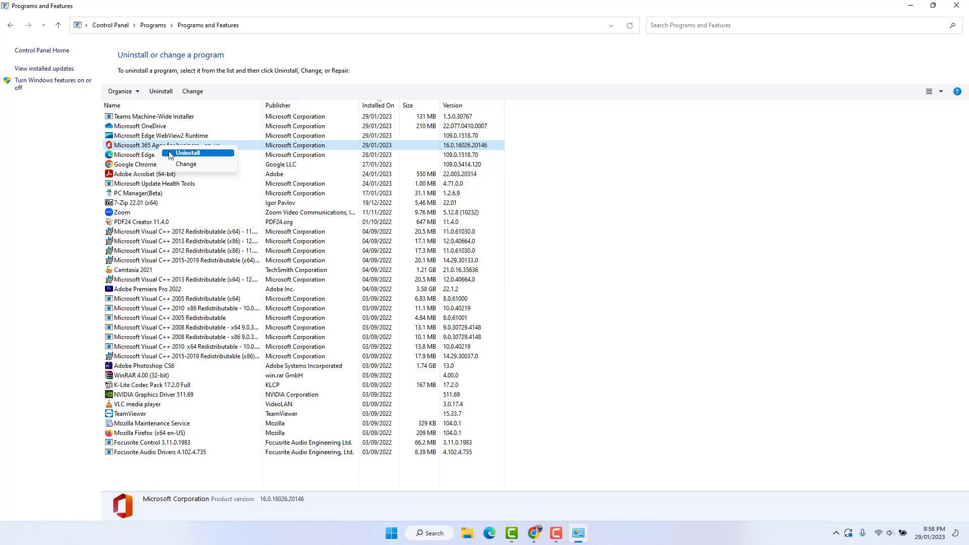
left_click(185, 164)
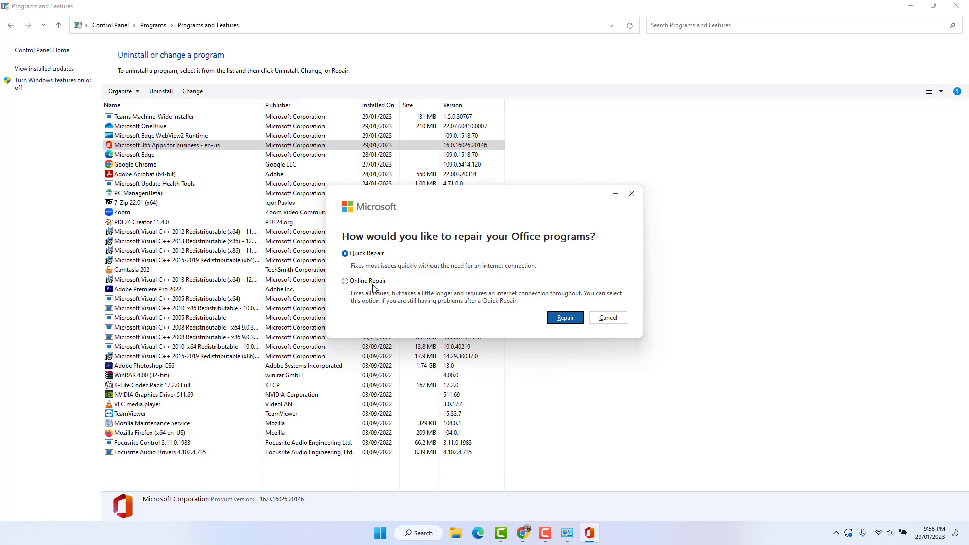
left_click(344, 280)
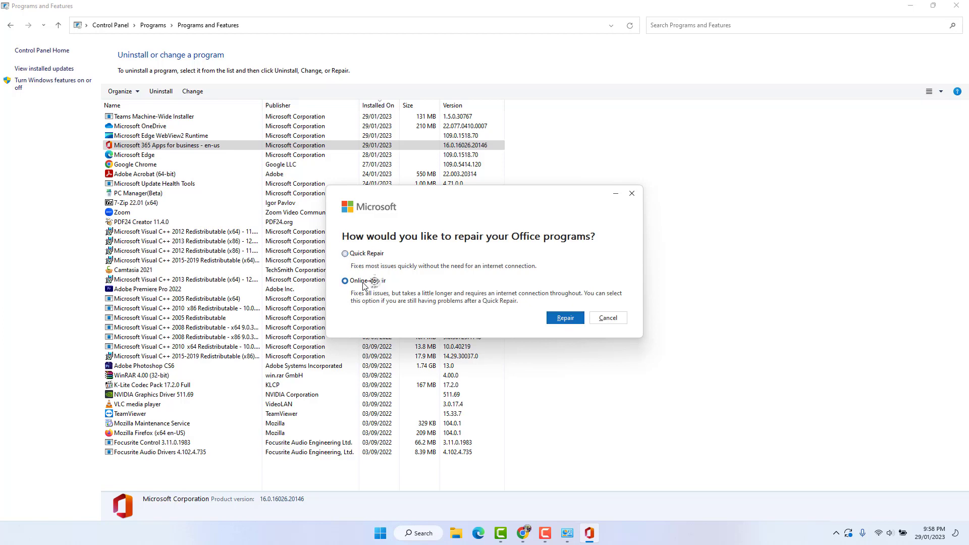
left_click(344, 280)
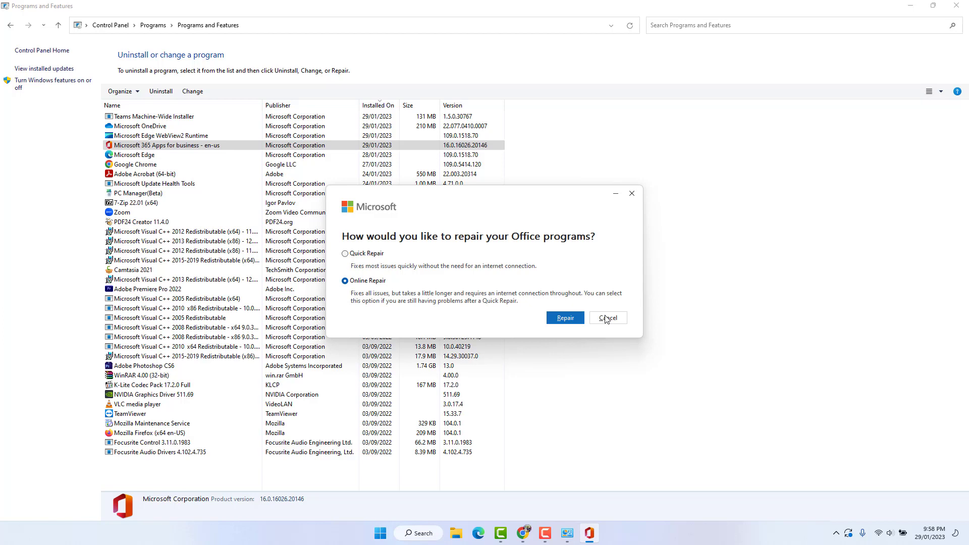
mouse_move(608, 317)
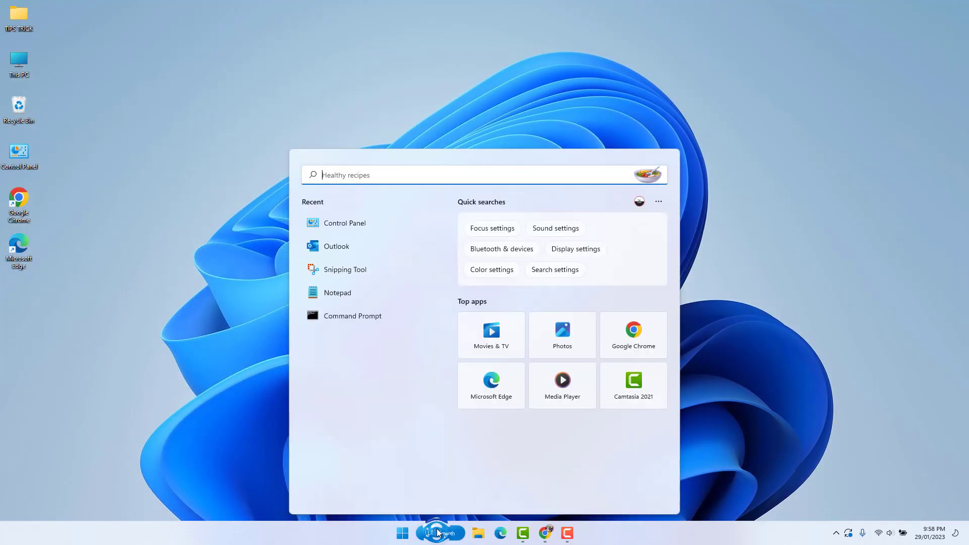
Step: Type 'outlook.exe \safe' into Windows Search
type("outlook.exe \\safe")
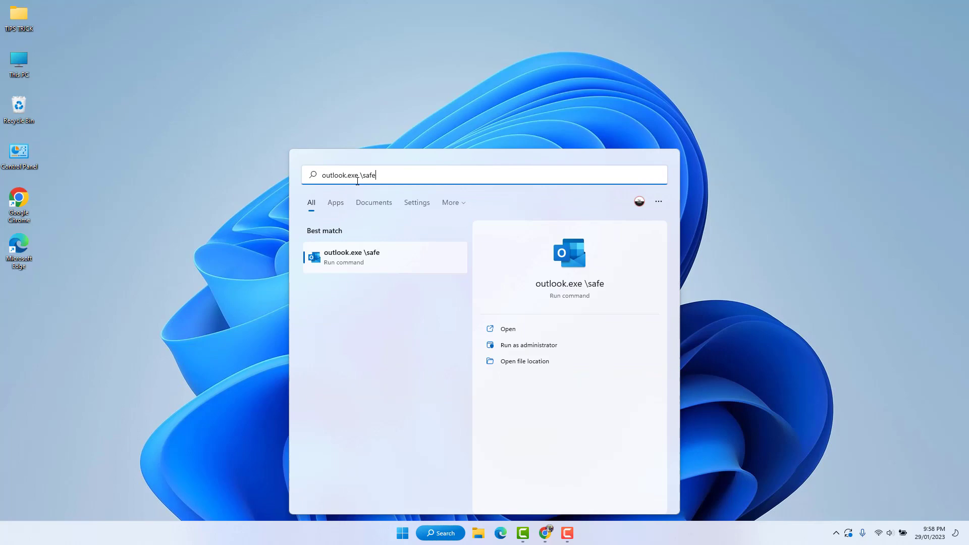
mouse_move(391, 176)
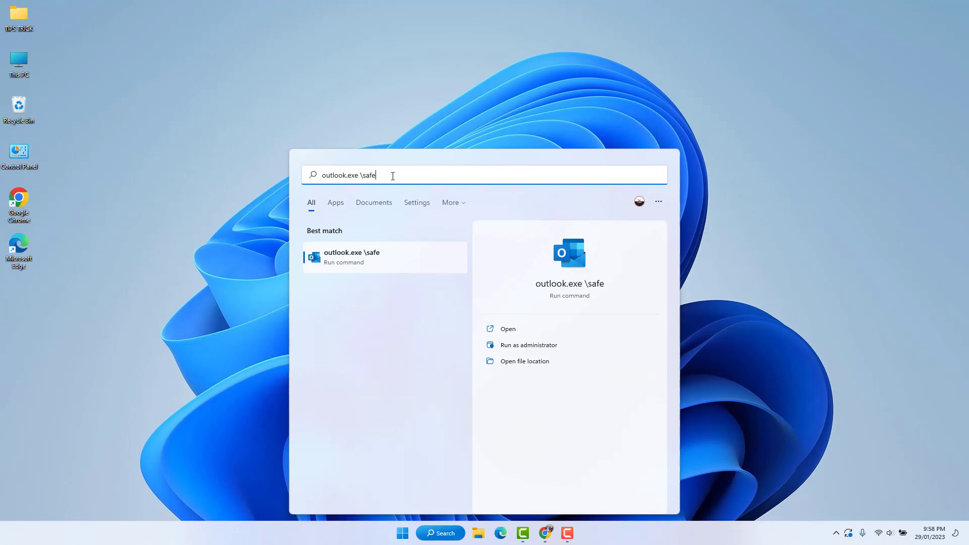